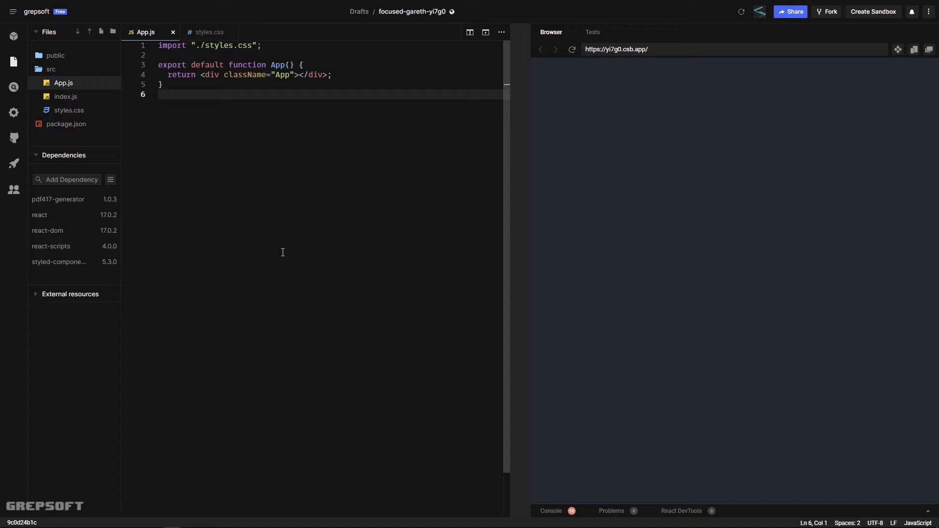
mouse_move(265, 217)
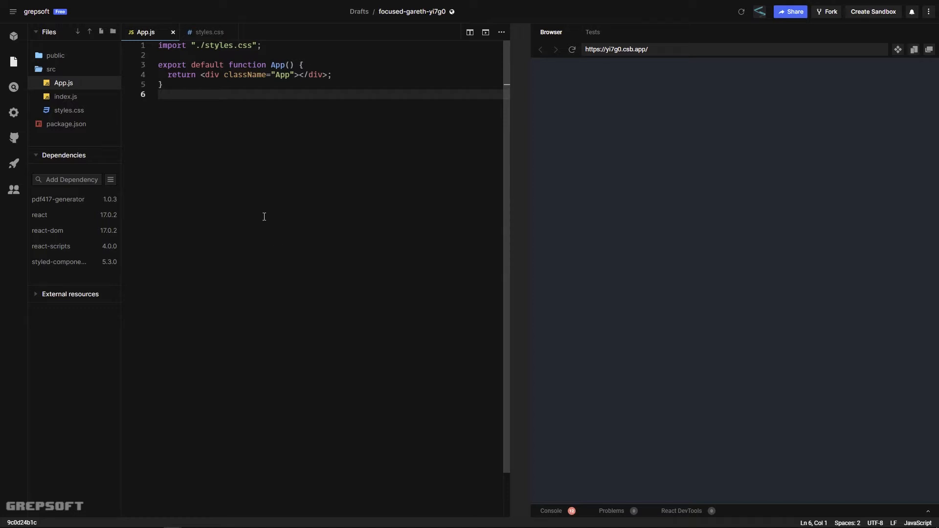
mouse_move(255, 222)
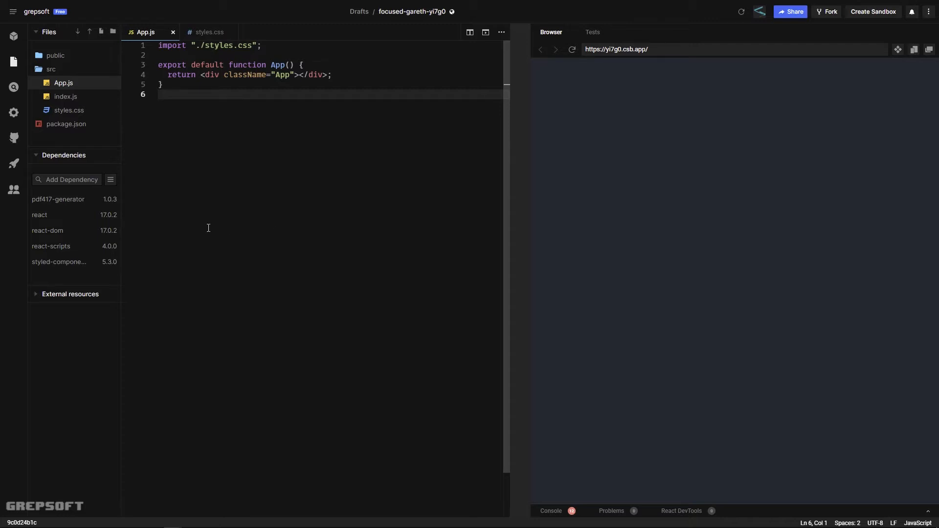
Close the styles.css tab and hide the Explorer sidebar, leaving App.js open.
click(57, 199)
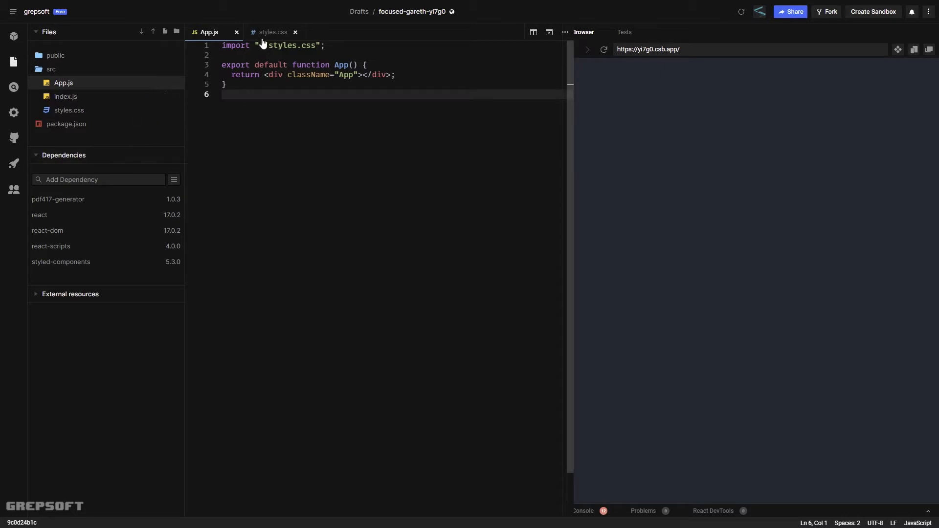
click(273, 32)
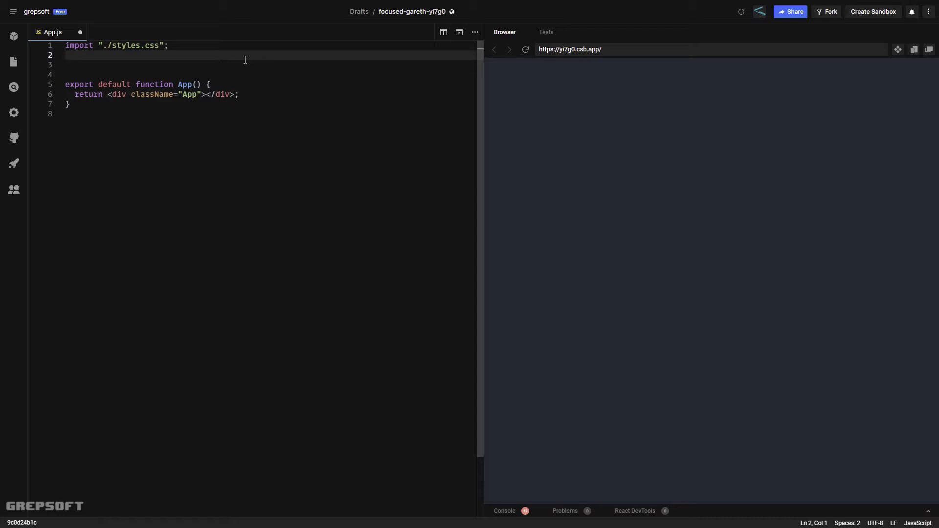
Import styled from 'styled-components' in App.js.
text(import)
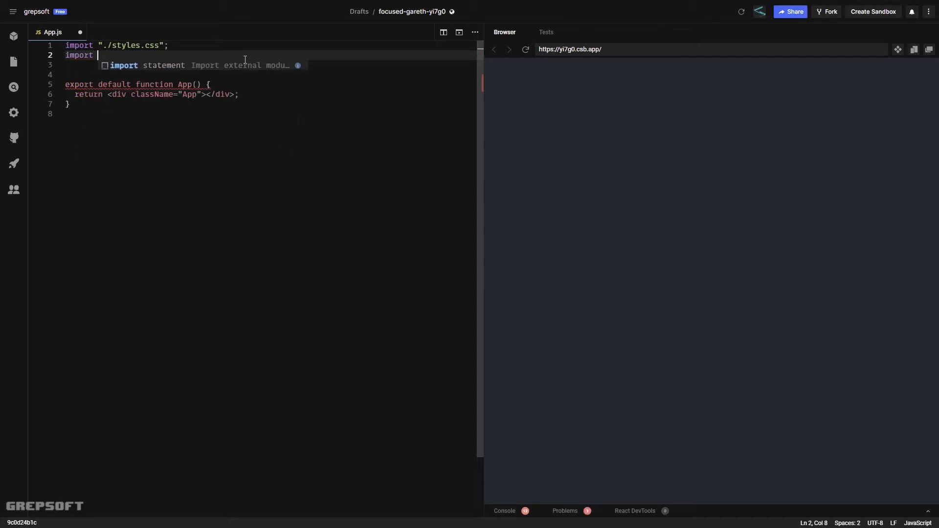
text(styled)
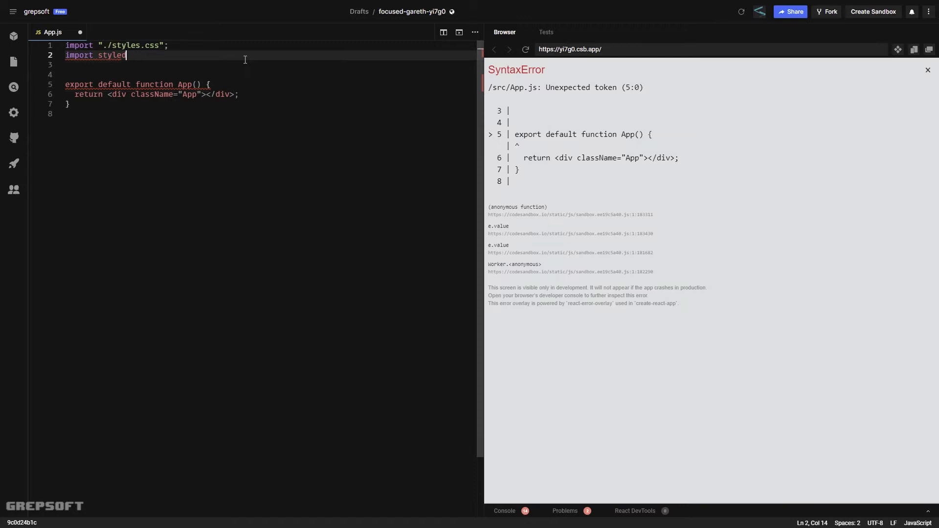
text(from 'styled-components';)
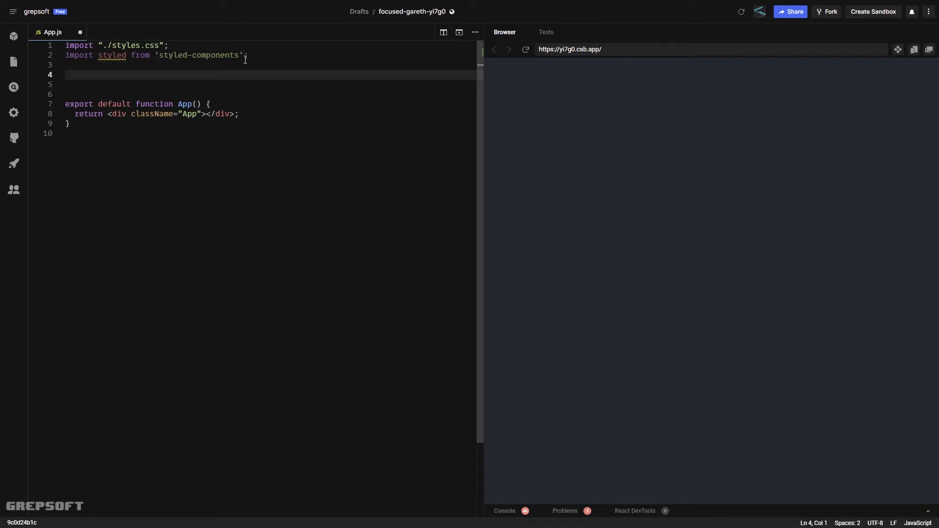
Define BarcodeCanvas as styled.canvas with width: 100%.
text(const)
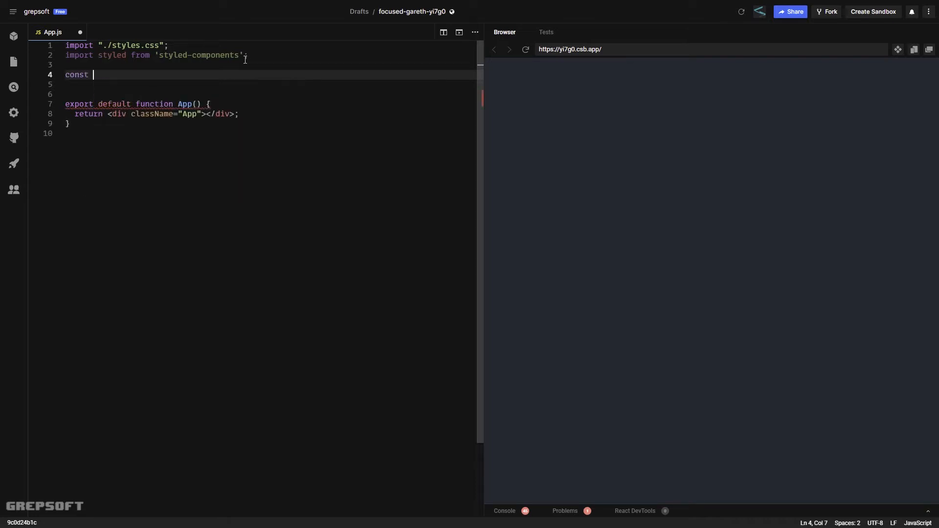
text(BarcodeCan)
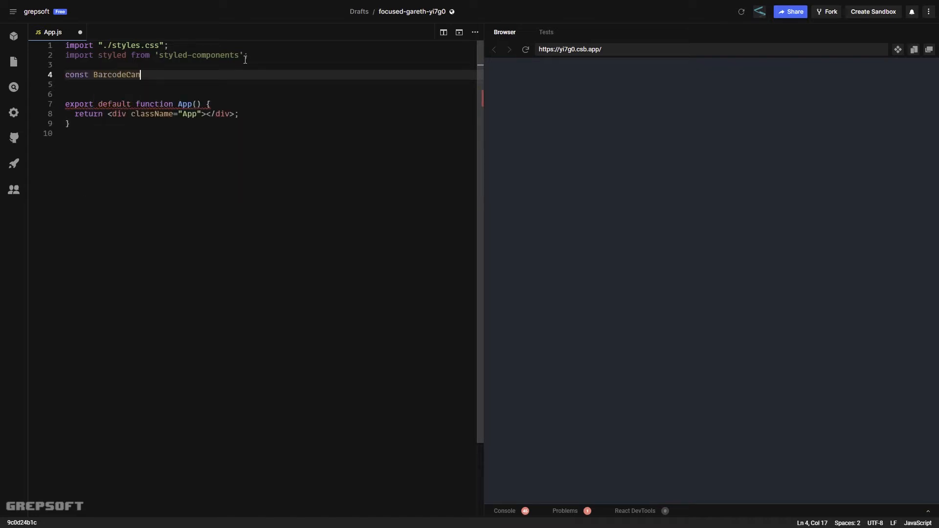
text(vas = style)
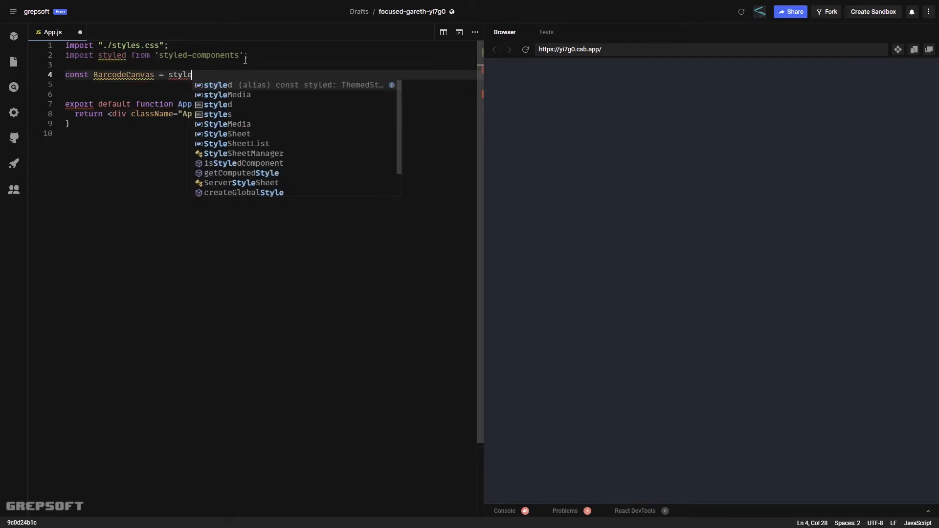
text(d.canvas``;)
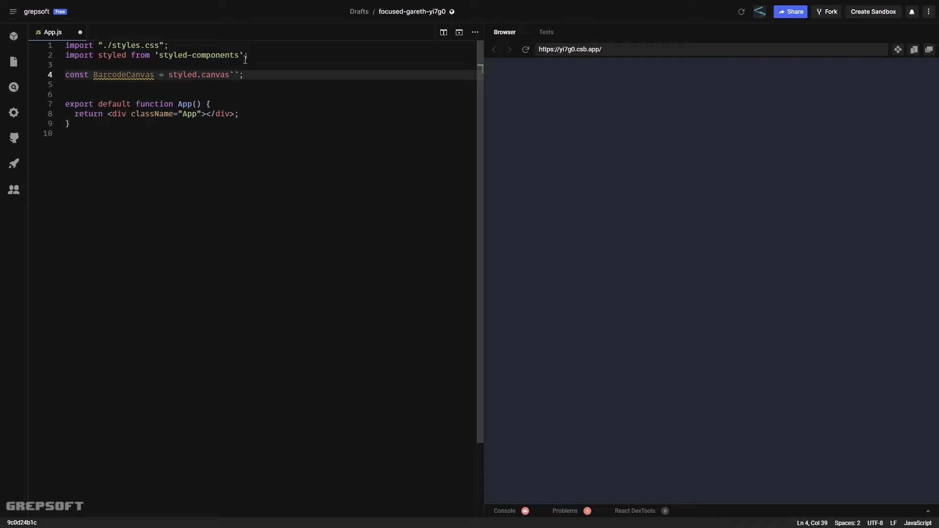
text(width: 100%;)
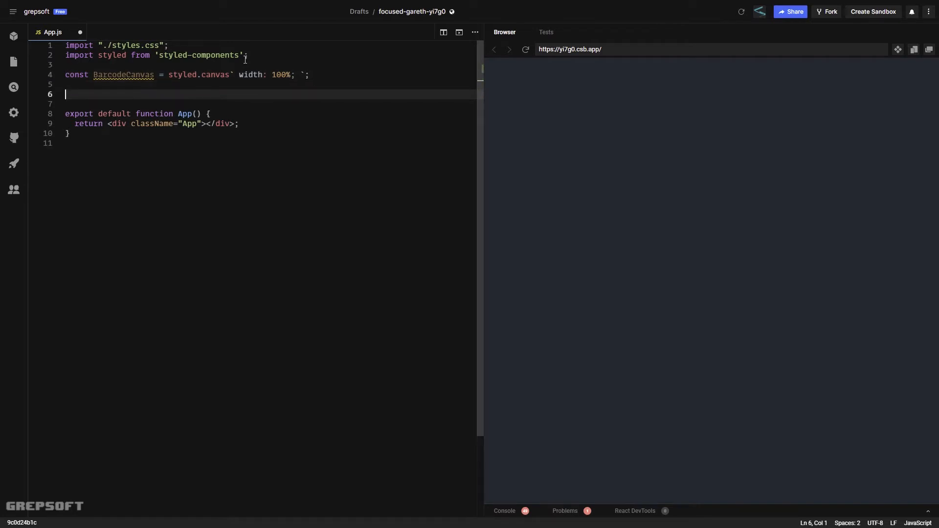
Add a CanvasContainer styled div: width 300px, border-radius 3px, padding 10px, background #fff.
text(const C)
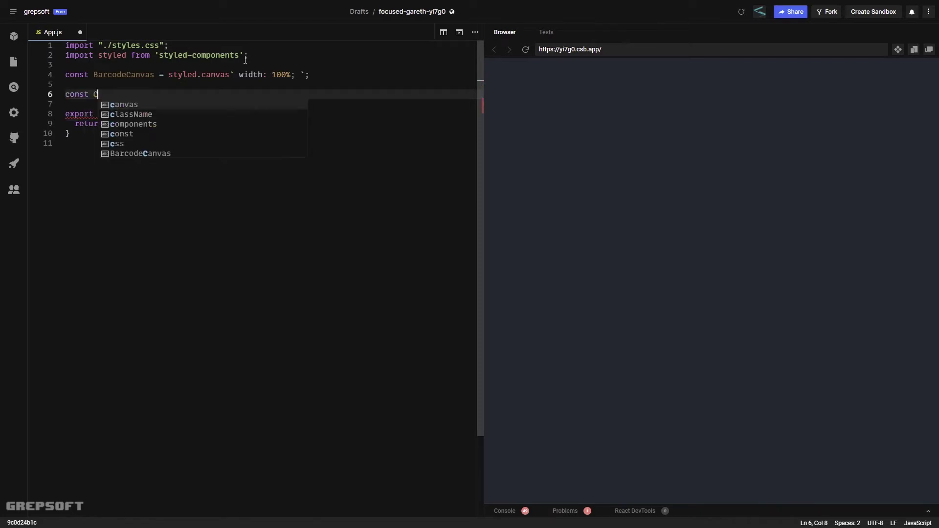
text(CanvasContainer)
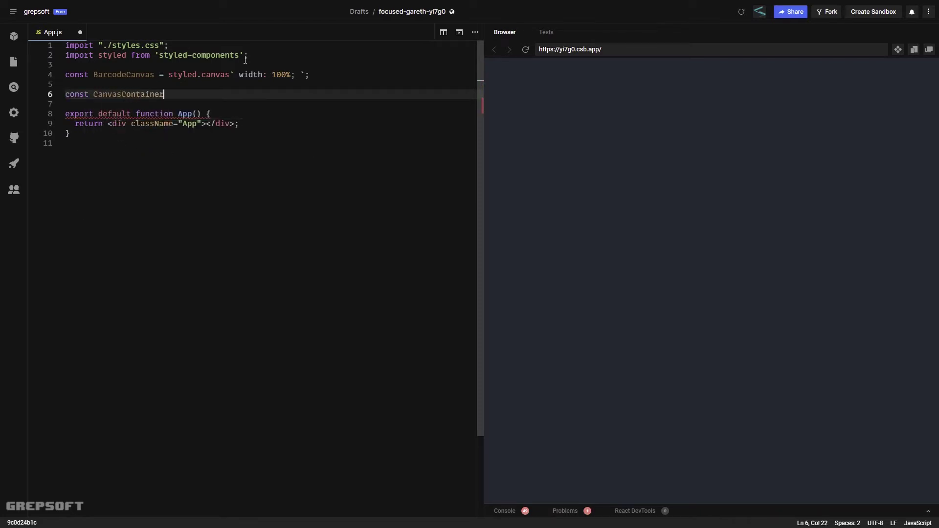
text(= st)
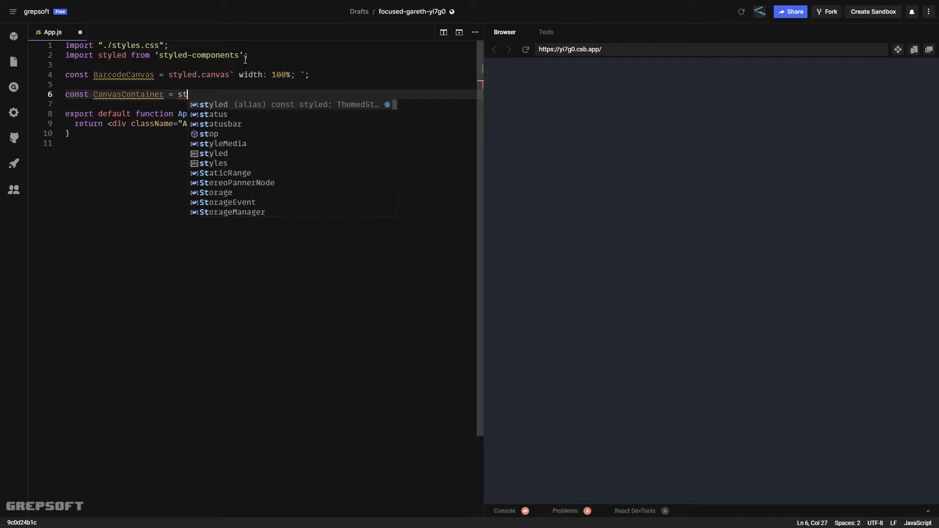
text(yled.div``;)
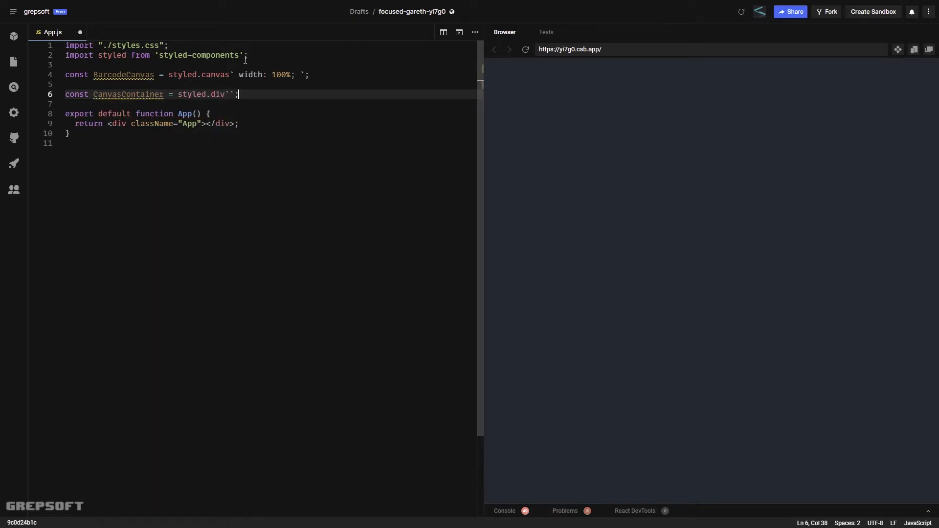
key(Enter)
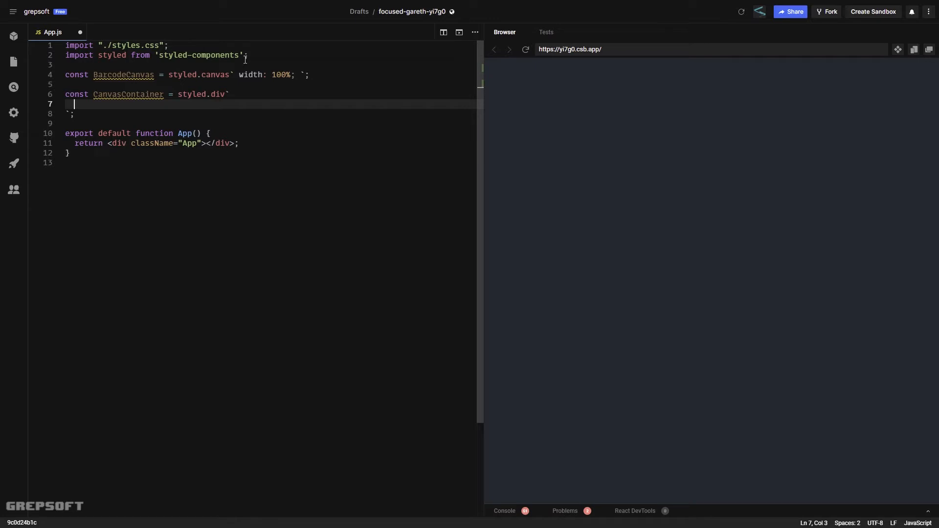
text(display: fel)
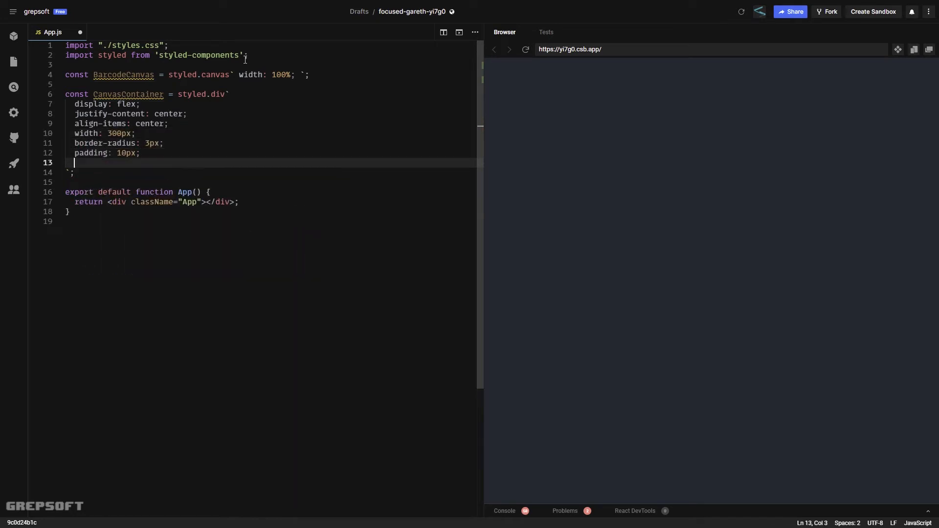
text(background-color: #fff;)
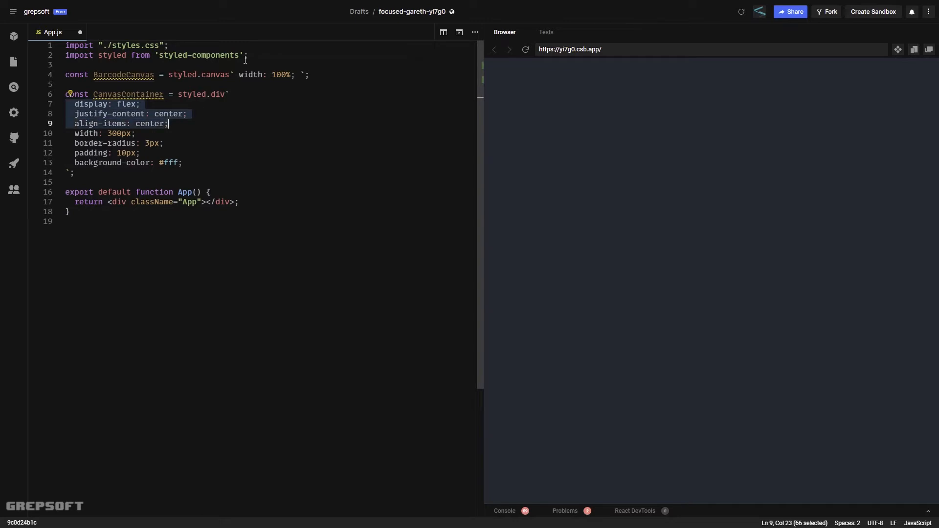
key(Delete)
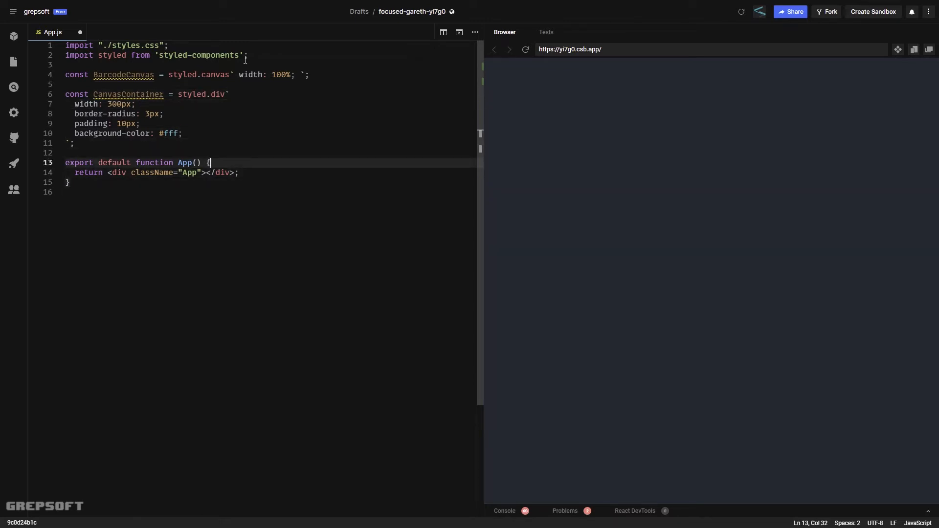
Inside App, create a canvas ref with useRef(null) and a value constant "Grepsoft".
key(Enter)
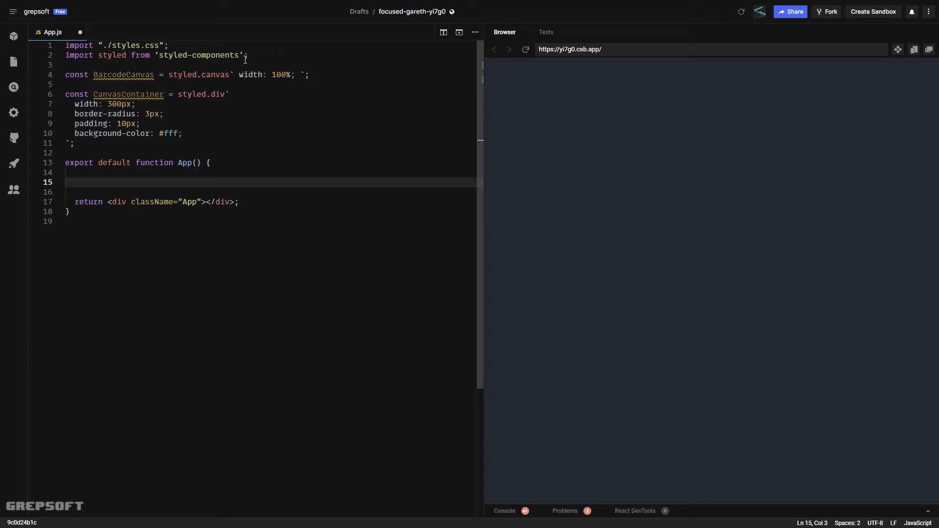
text(const c)
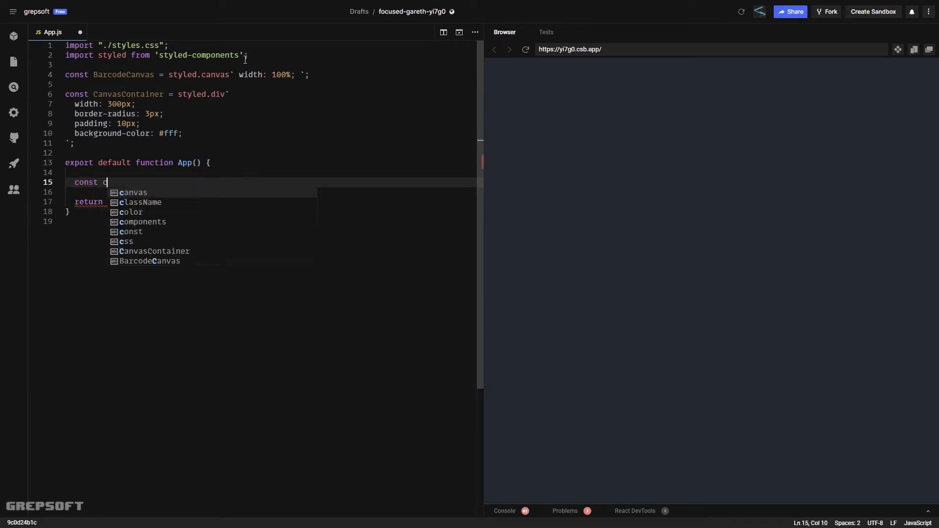
text(canvas = useRef)
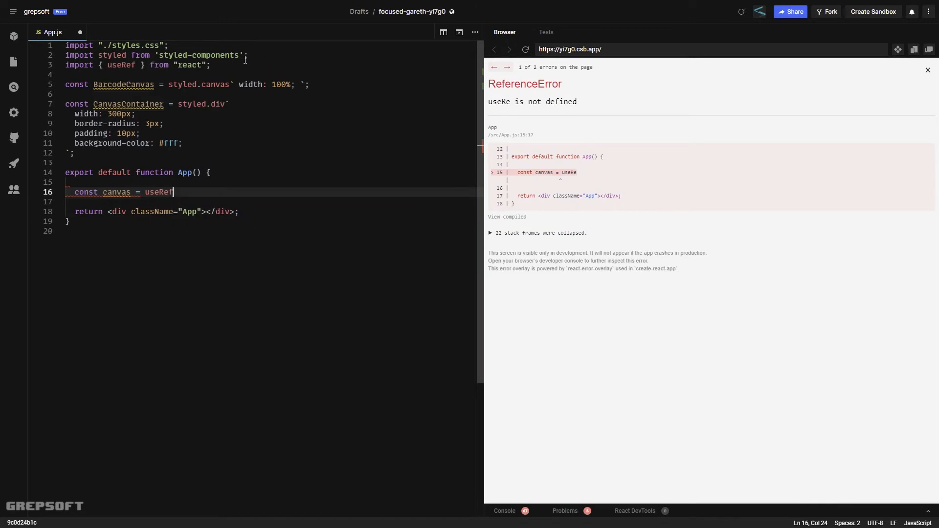
text((null);)
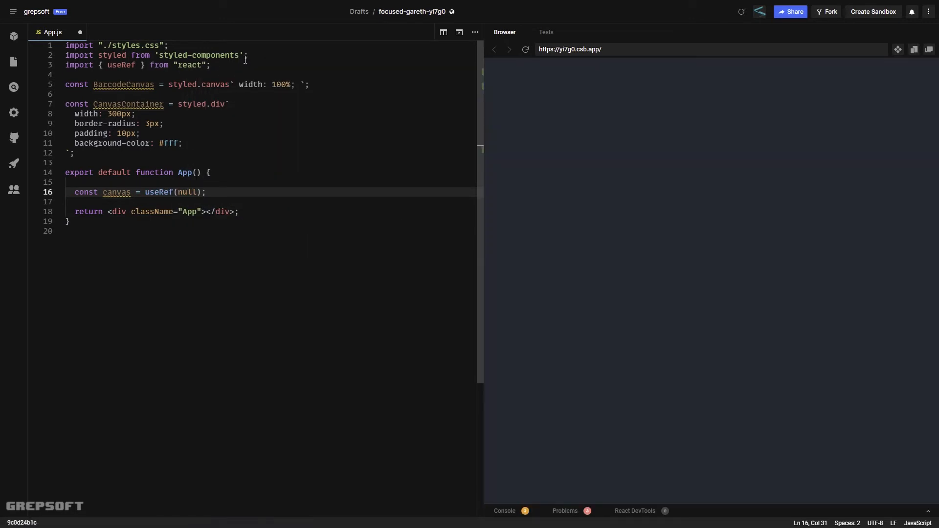
text(const value)
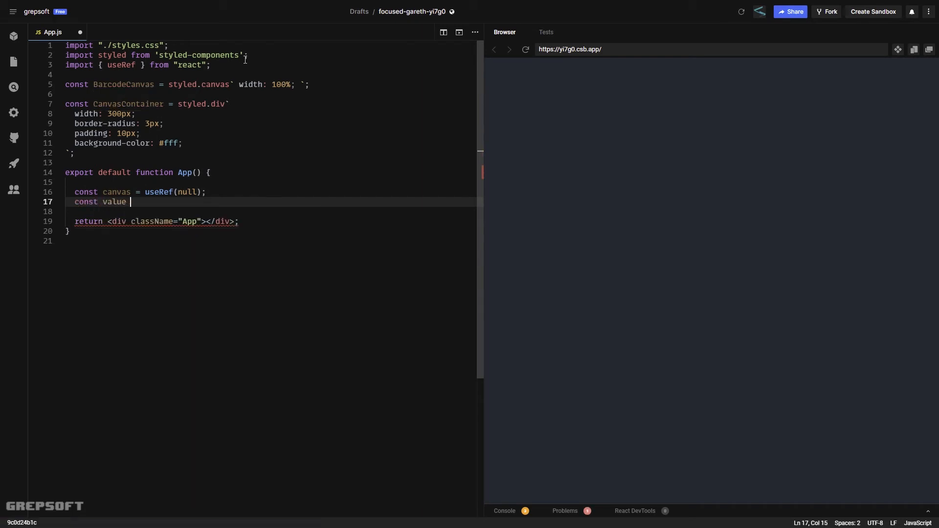
text(= ")
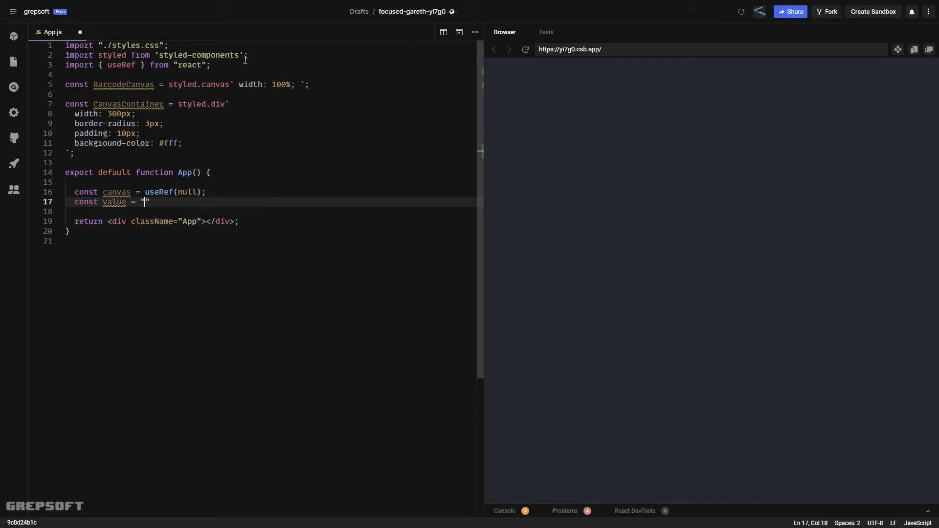
text(Grepso)
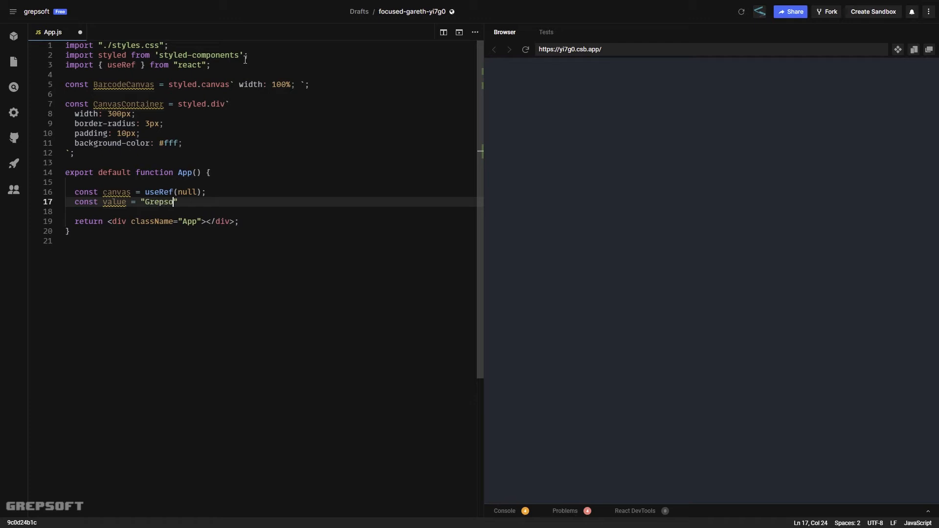
text(ft)
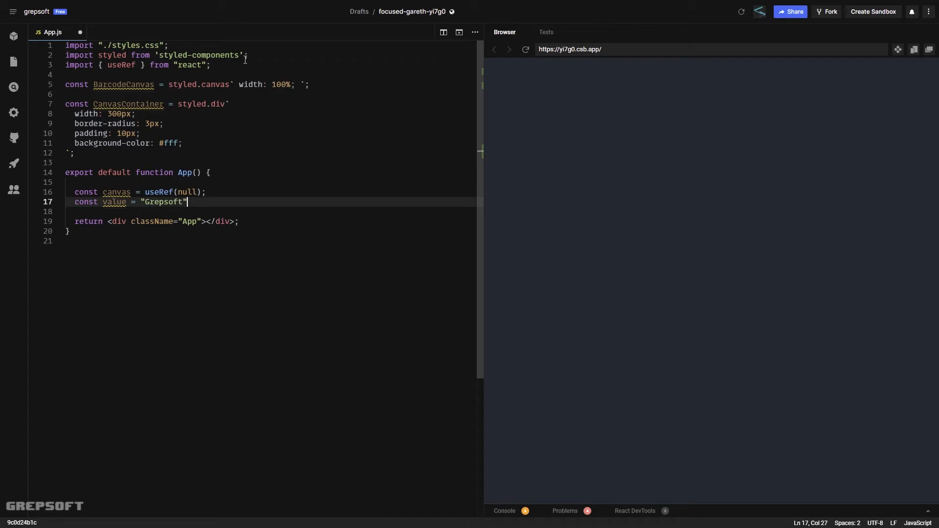
text(;)
key(Enter)
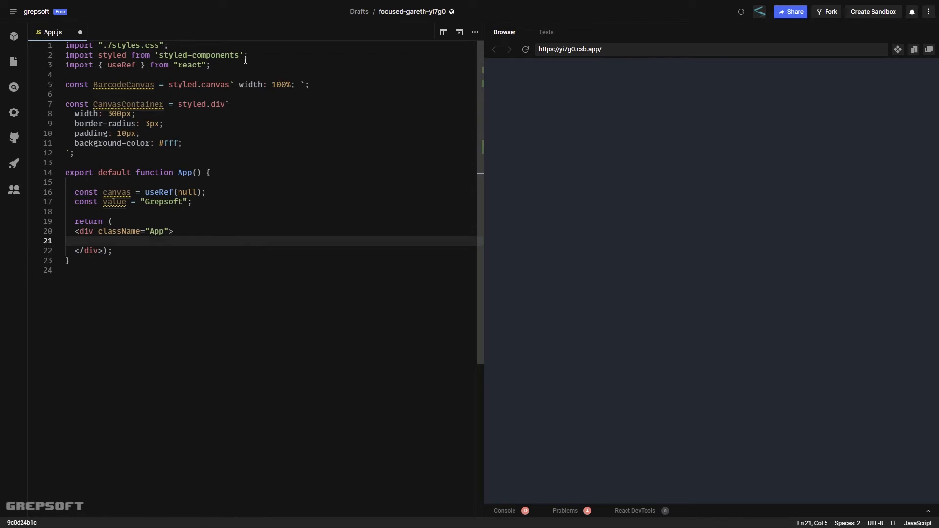
Render {value} in an h1 heading with a CanvasContainer below it.
text(<h1>)
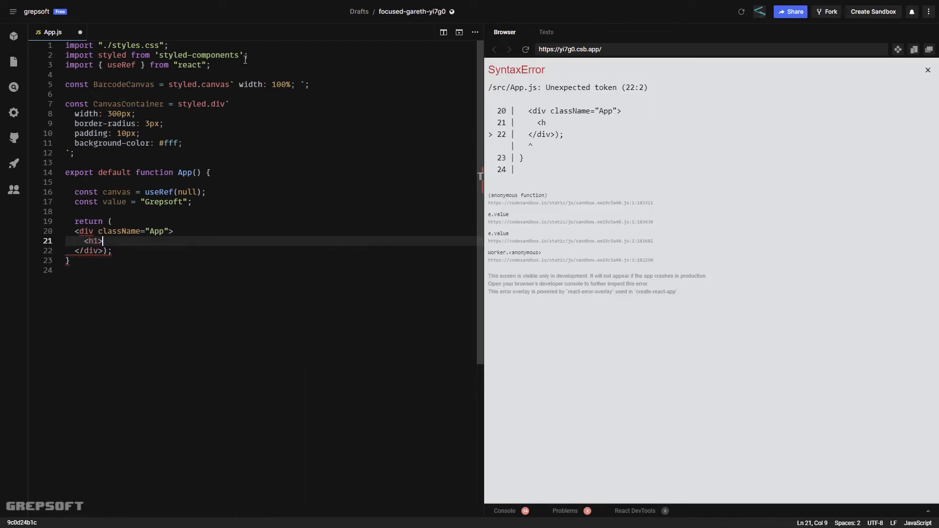
text({value)
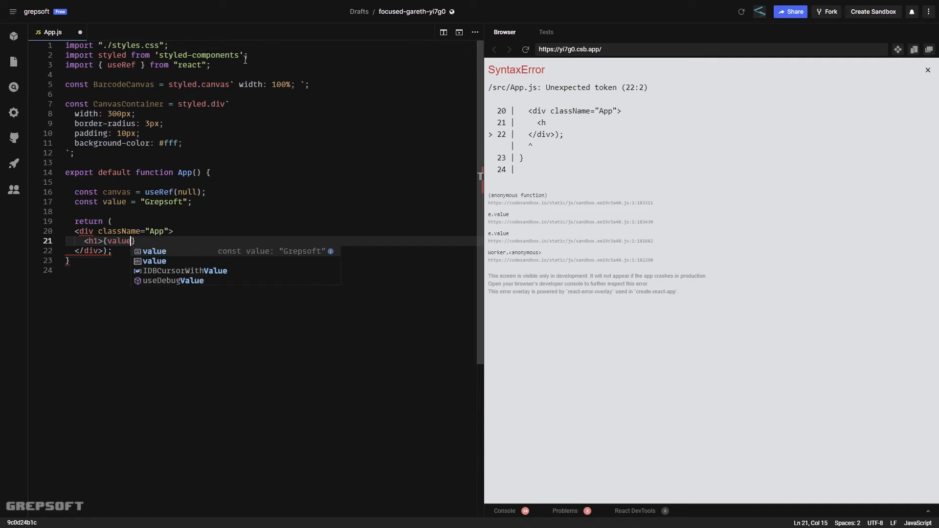
text(</h2)
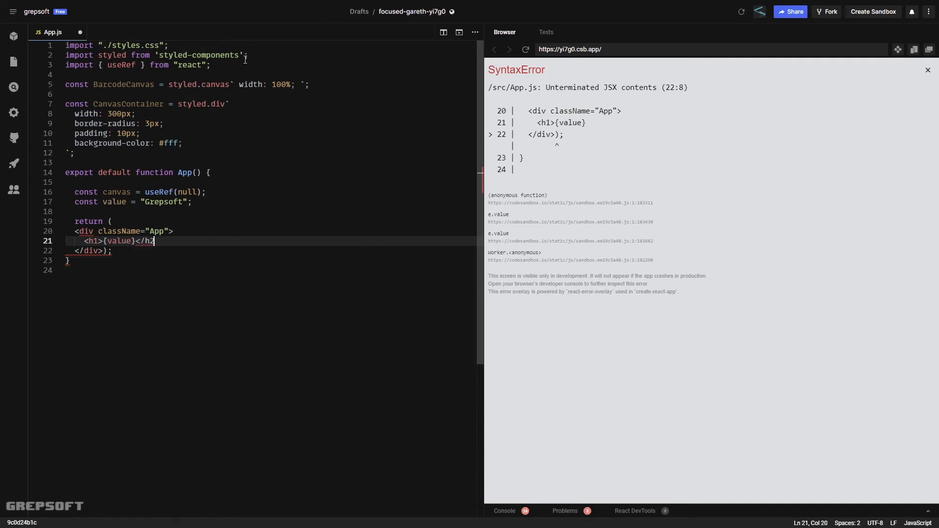
text(>)
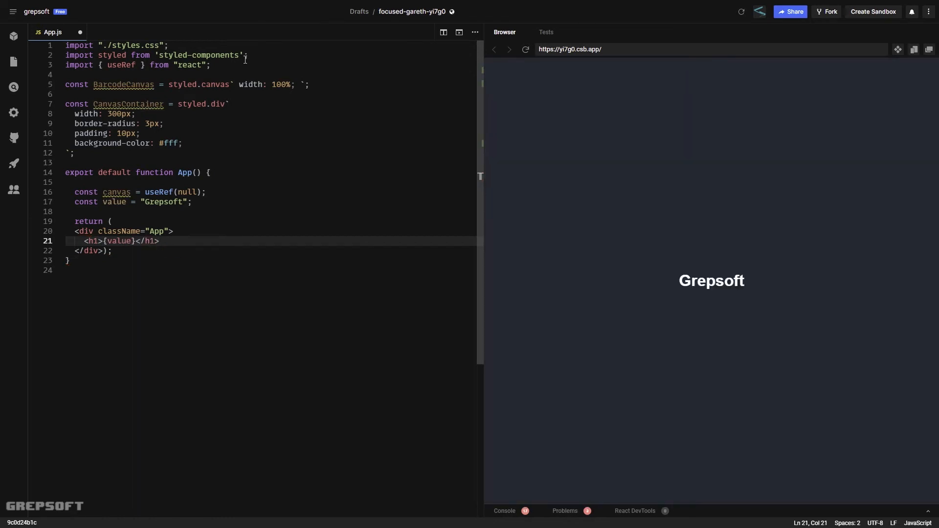
key(Enter)
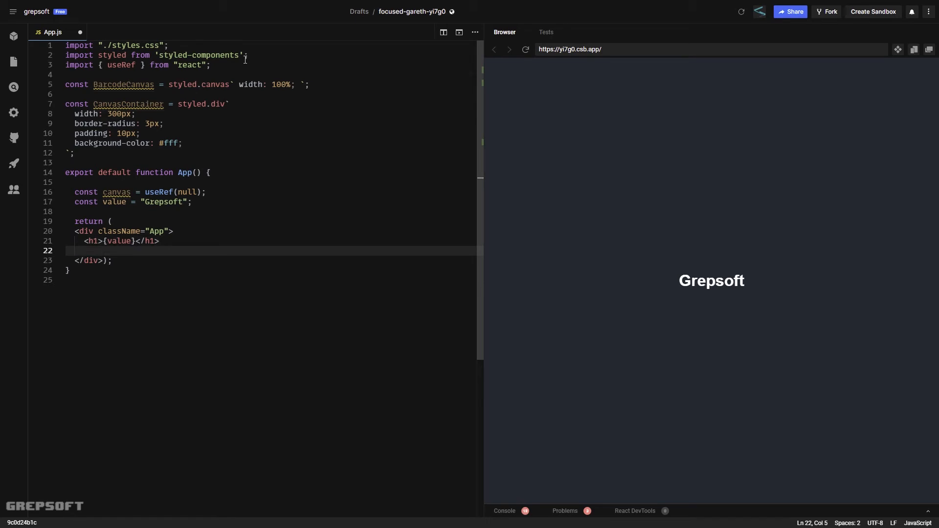
text(<CanvasContainer>)
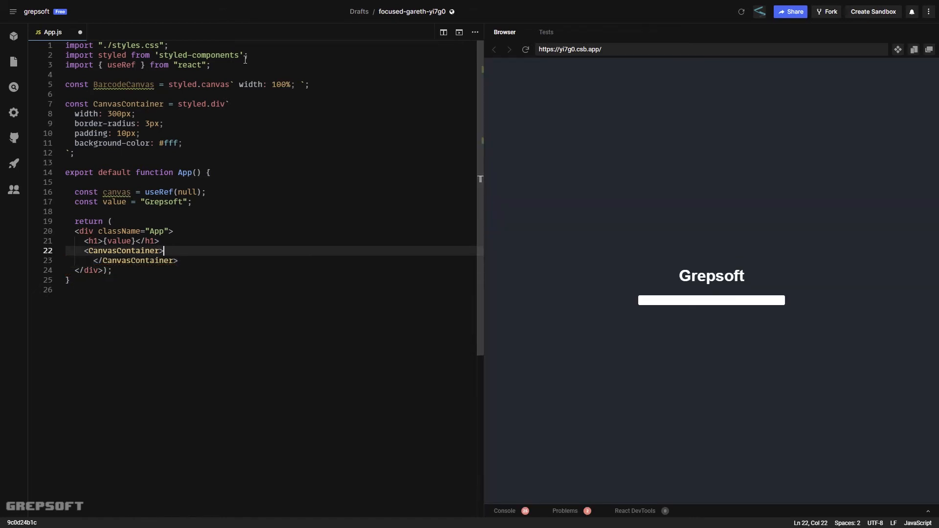
Put <BarcodeCanvas ref={canvas} /> inside CanvasContainer.
key(Enter)
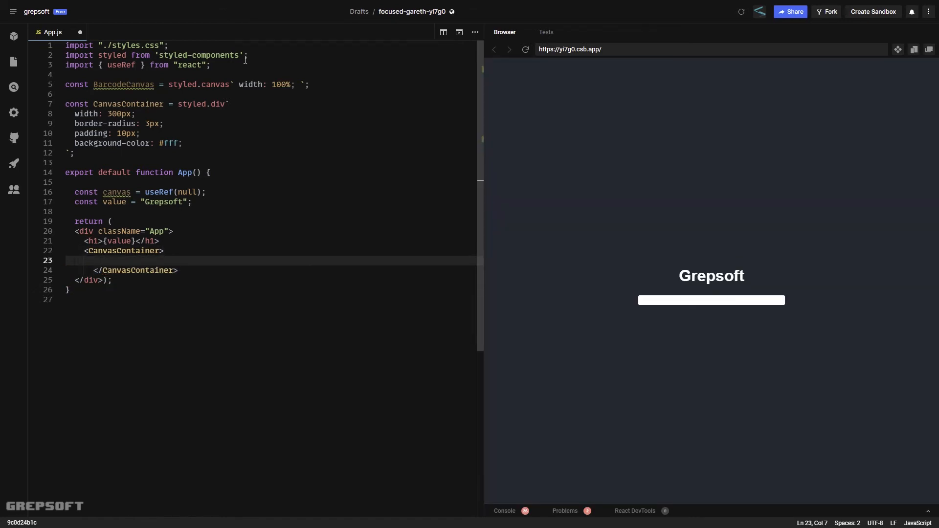
text(<BarcodeCanvas)
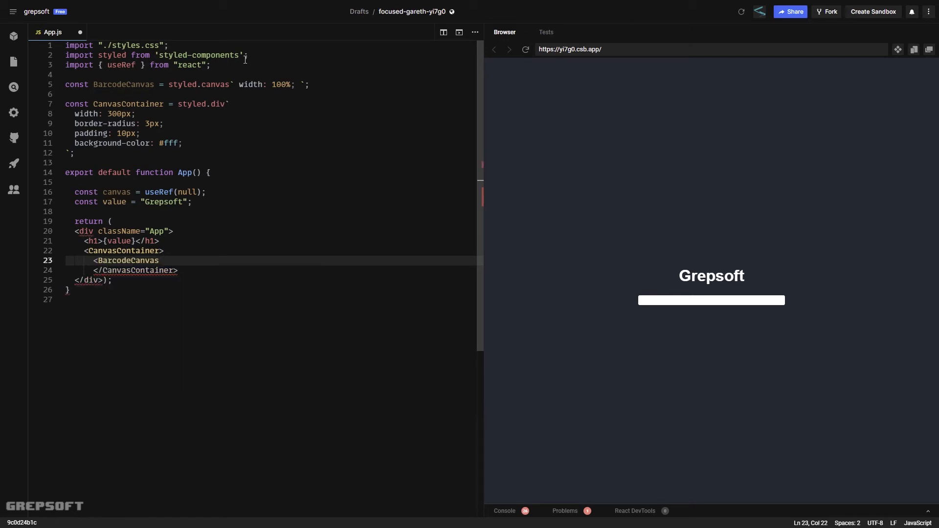
text(ref={})
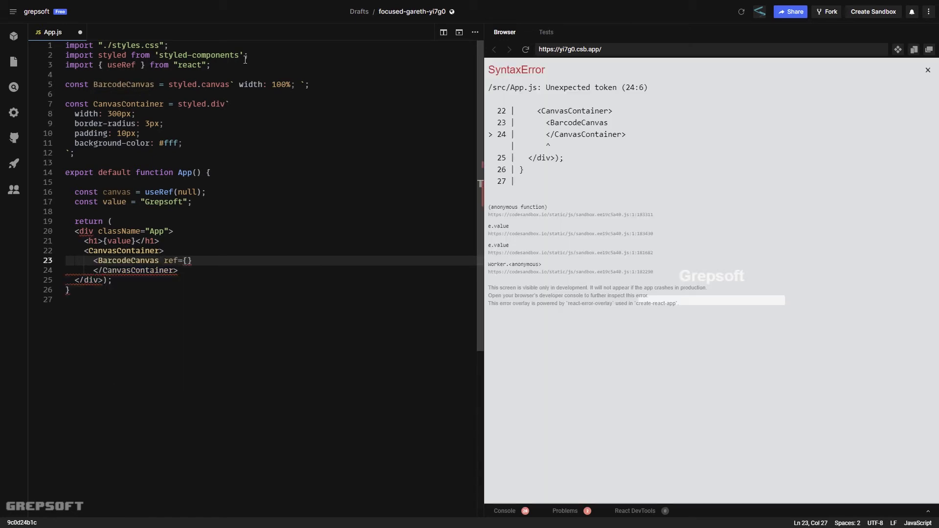
text(canvas)
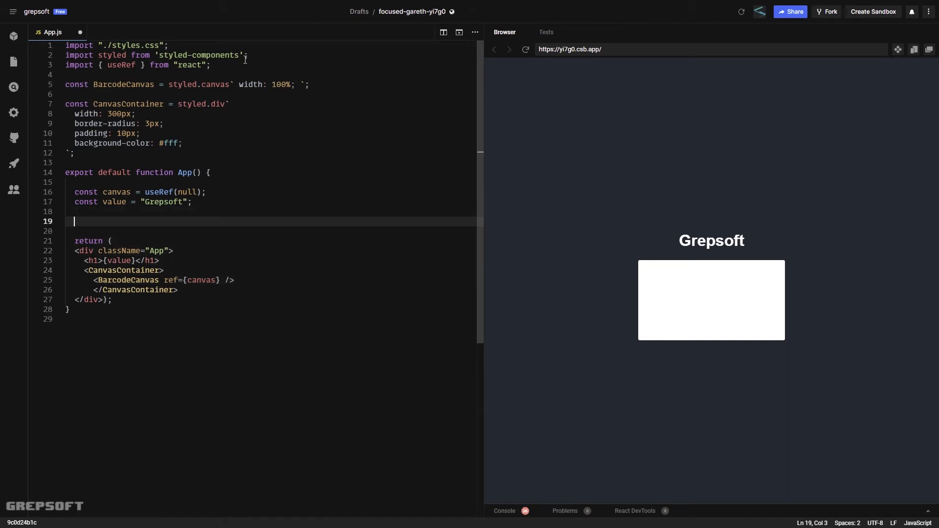
Add a useEffect with [canvas, value] dependencies and an empty if (canvas.current) block.
text(useE)
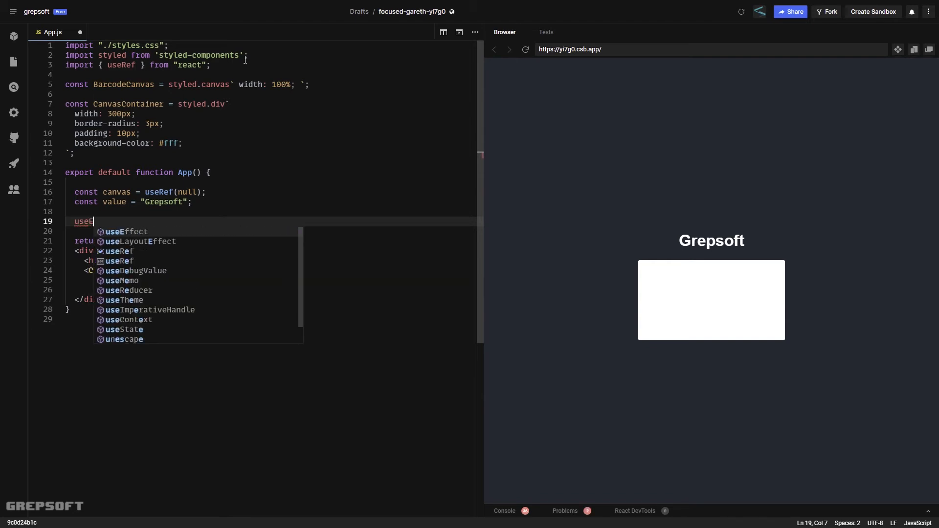
click(125, 231)
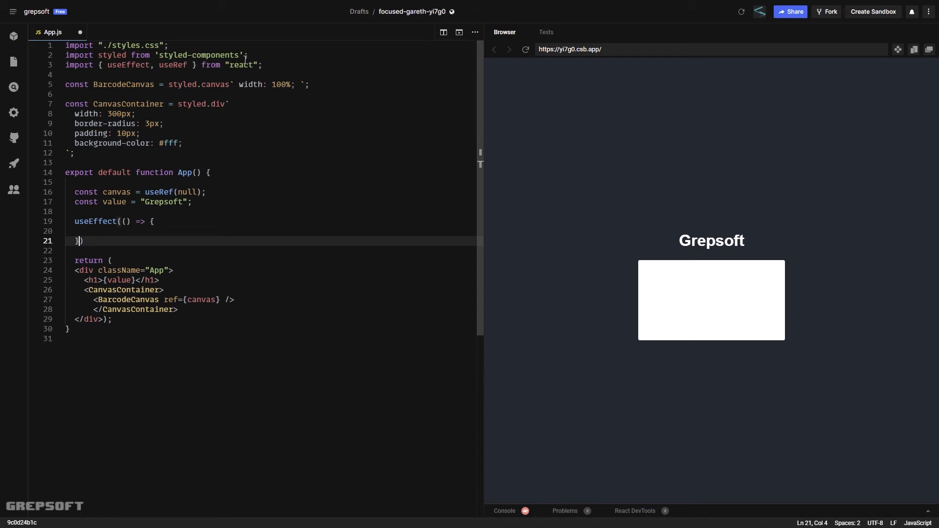
text(, [canvas, value)
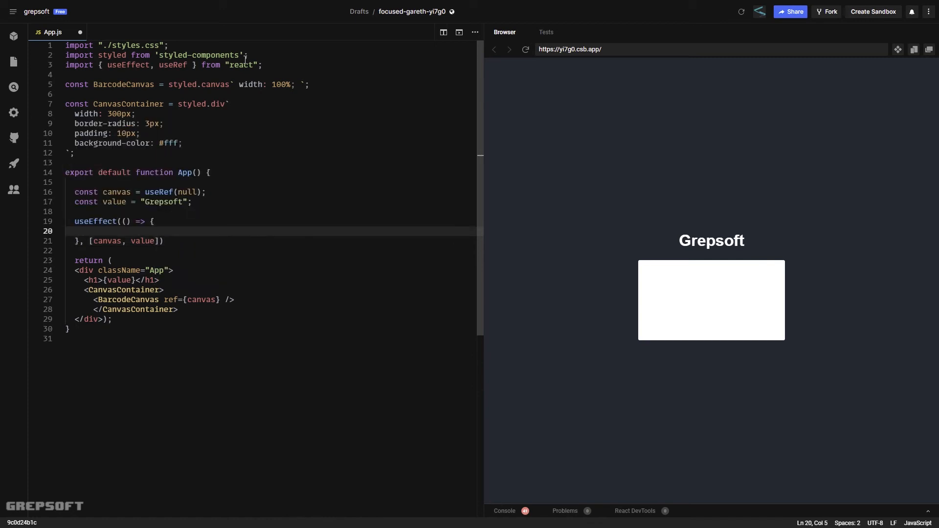
text(if)
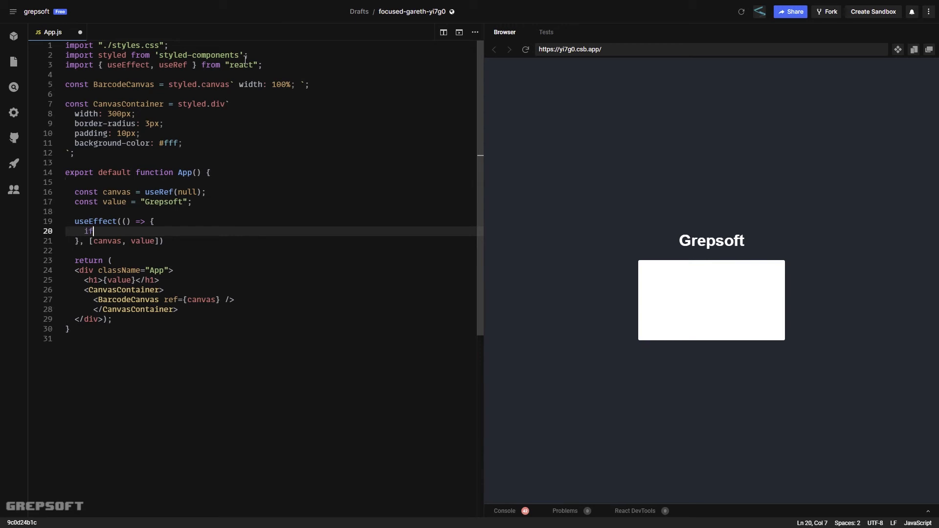
text((canvas.current)
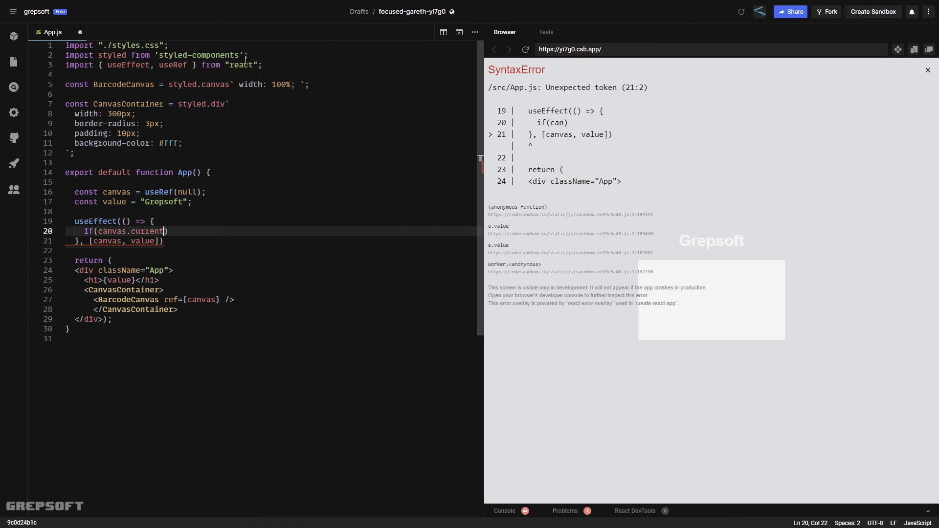
text({)
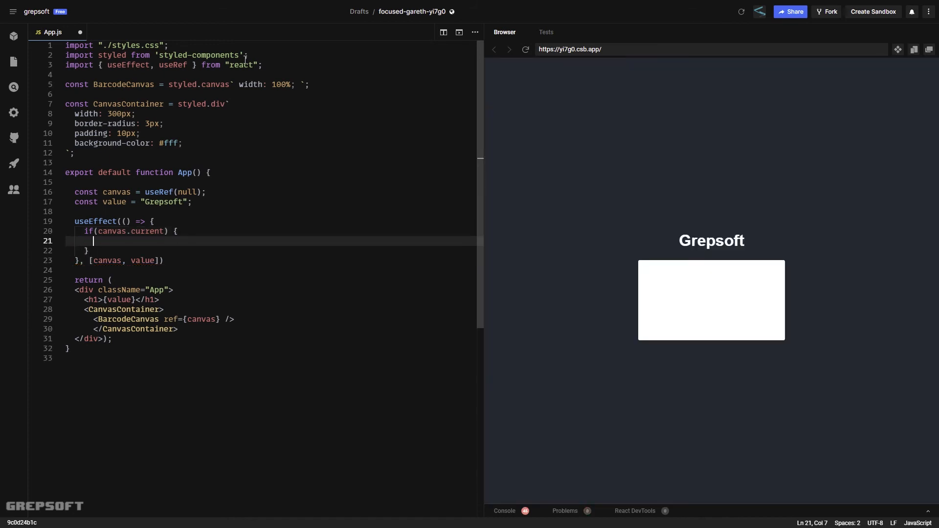
Begin a PDF417.draw call inside the if (canvas.current) block.
text(PDF)
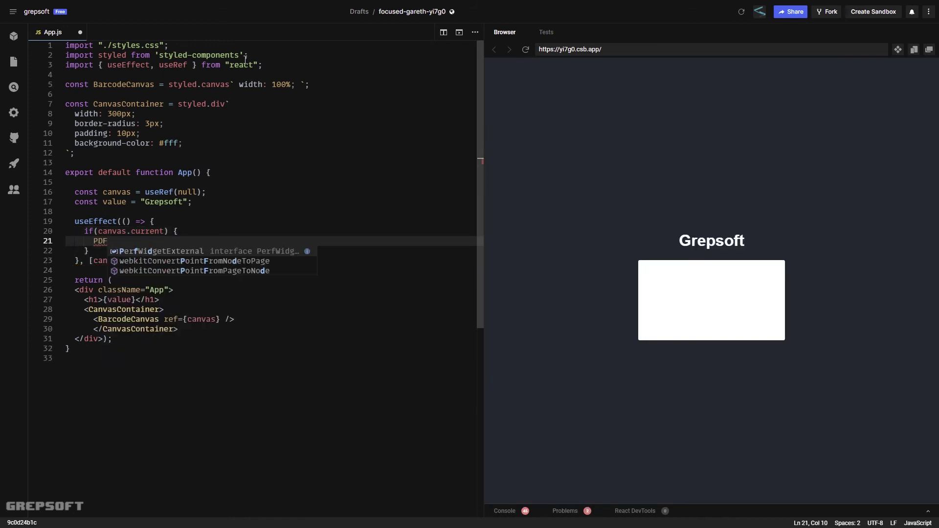
text(417)
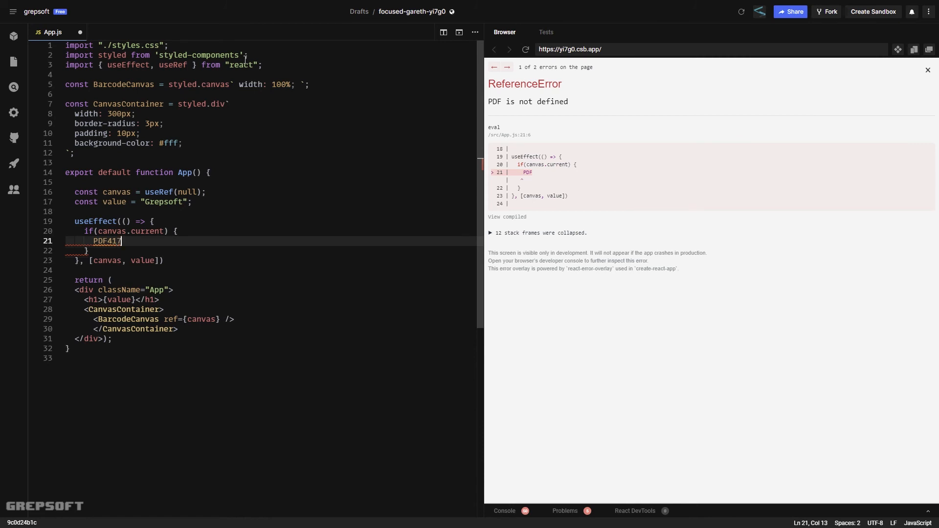
text(.draw)
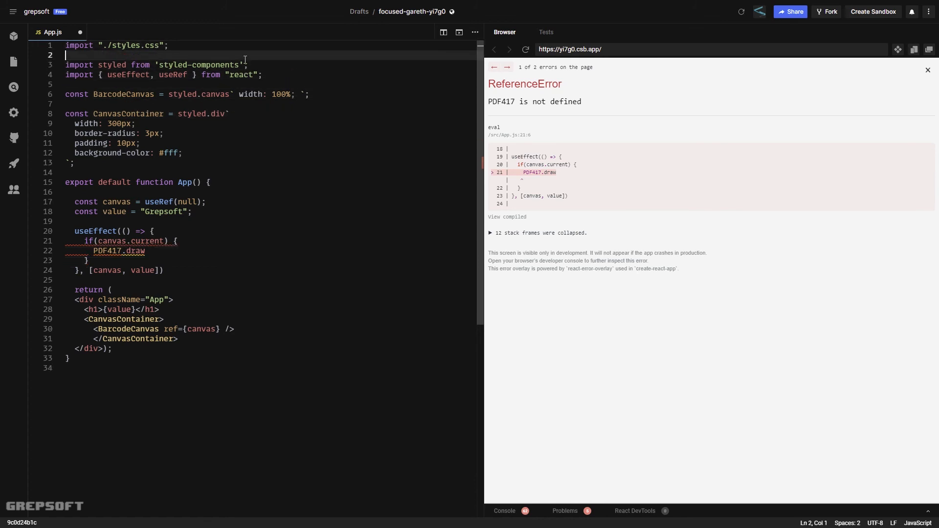
Import PDF417 from 'pdf417-generator' at the top of App.js.
text(import PDF)
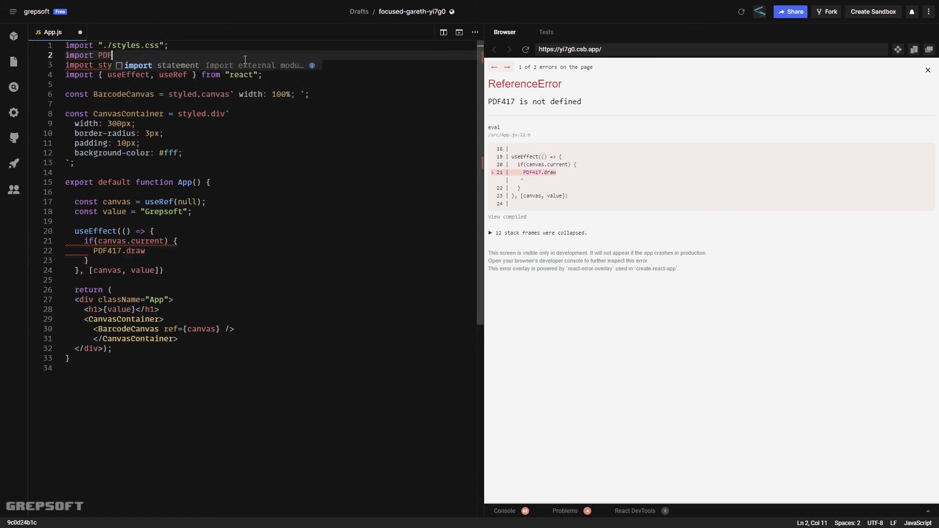
text(417)
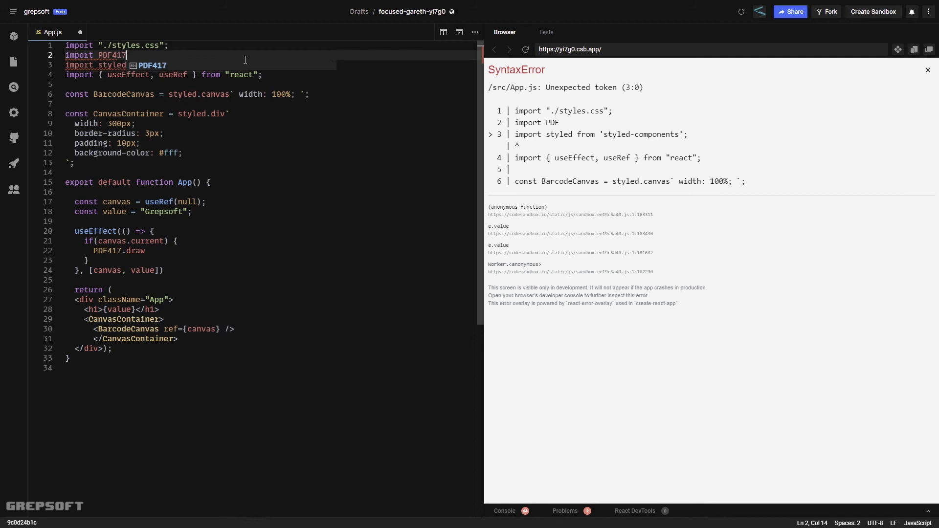
text(from ')
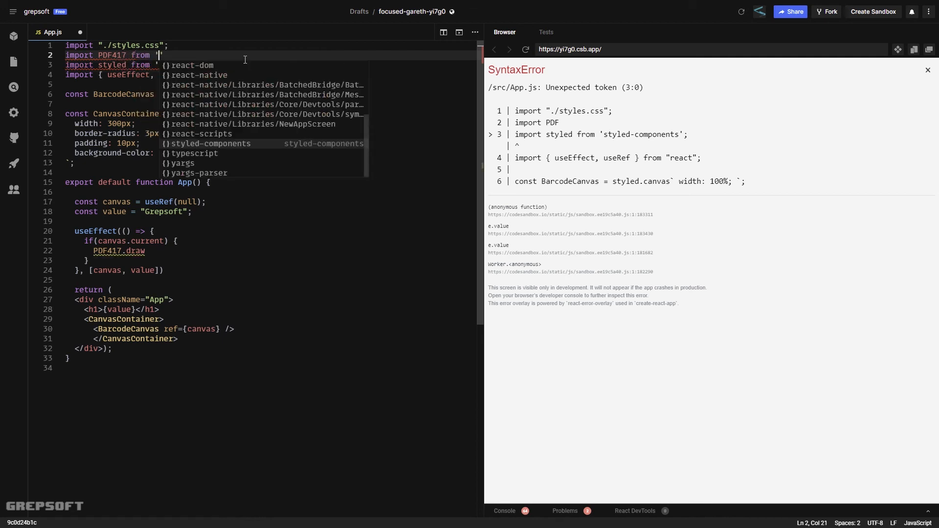
text(pdf417-generator)
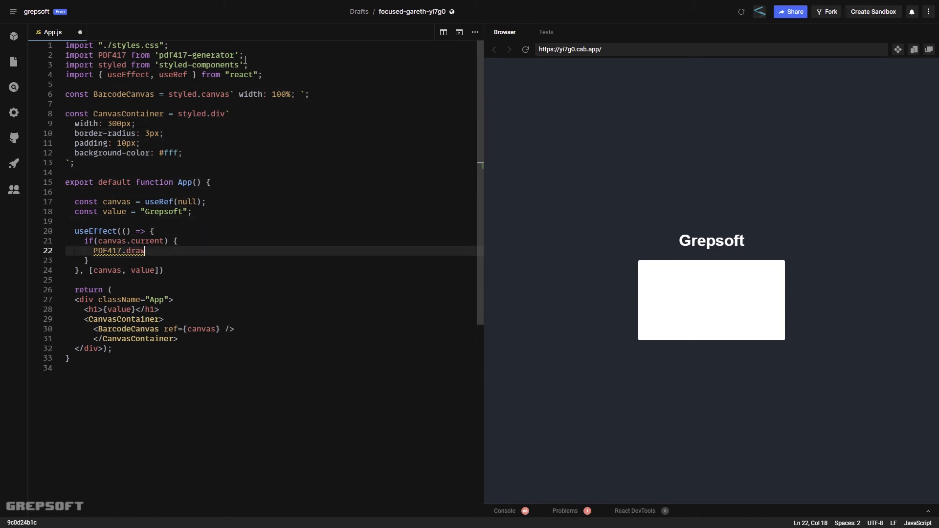
Complete the call as PDF417.draw(value, canvas.current, 3); to render the barcode.
text(())
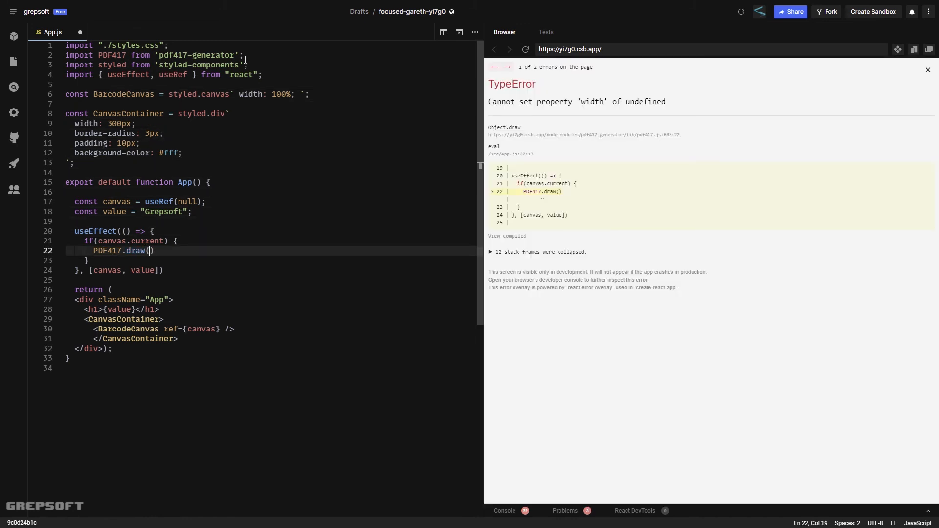
text(value)
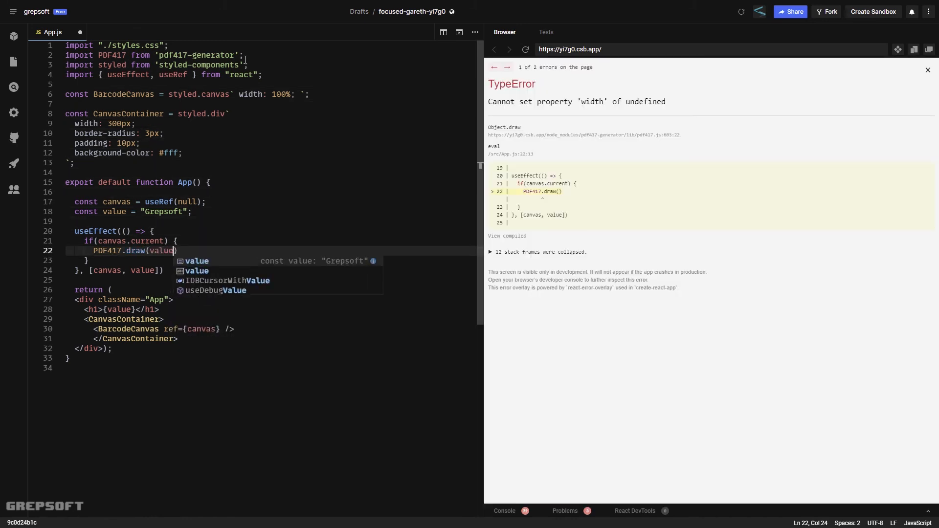
text(, canvas.current)
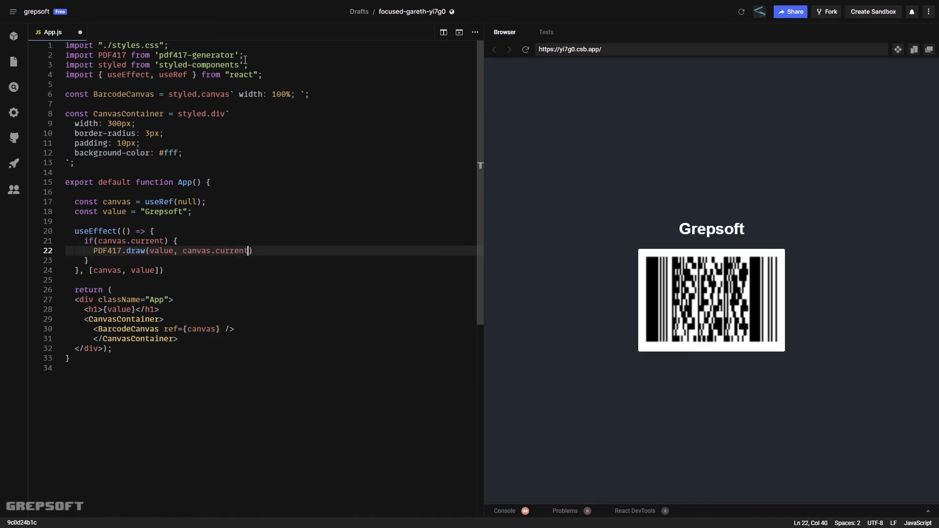
text(, 3)
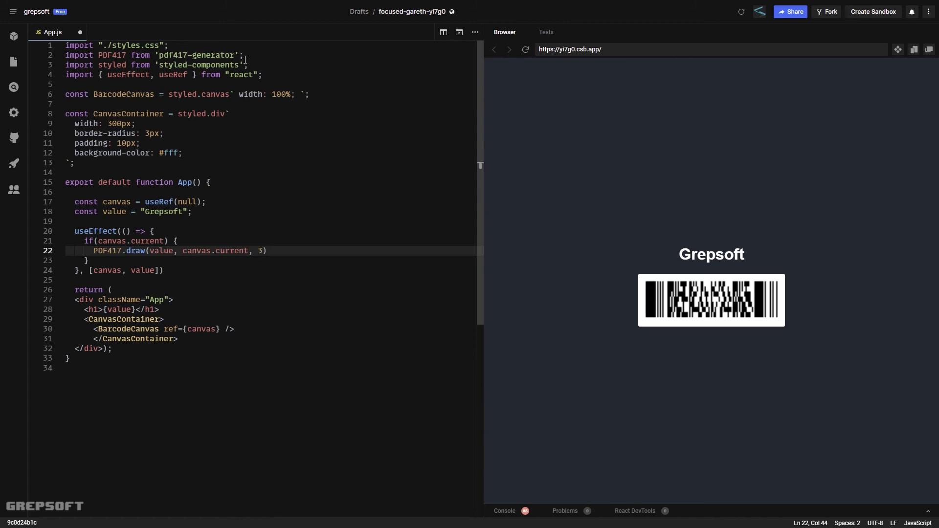
text(;)
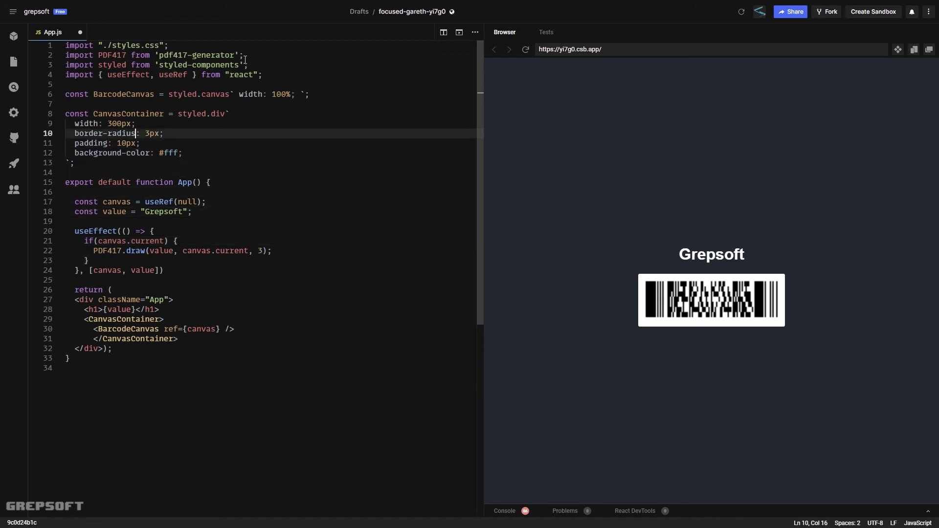
click(111, 123)
text(2)
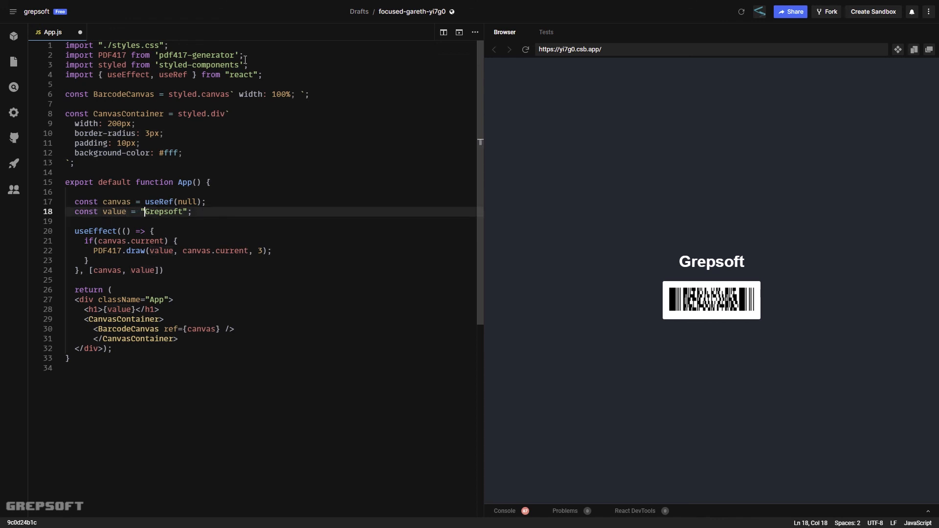
text(www.)
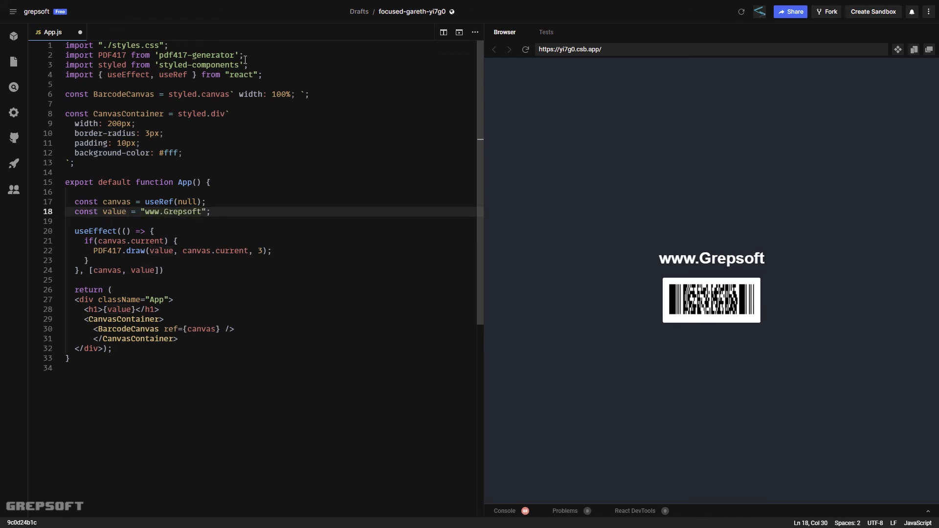
text(.com)
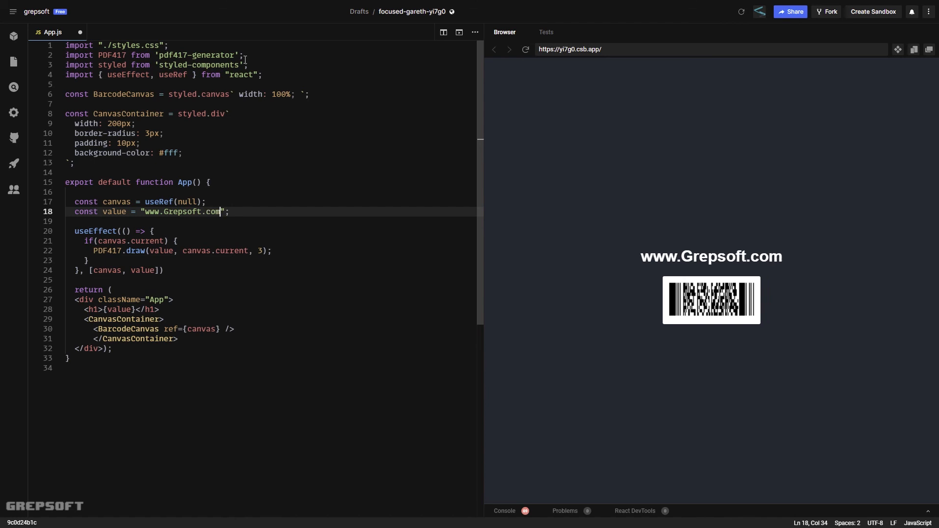